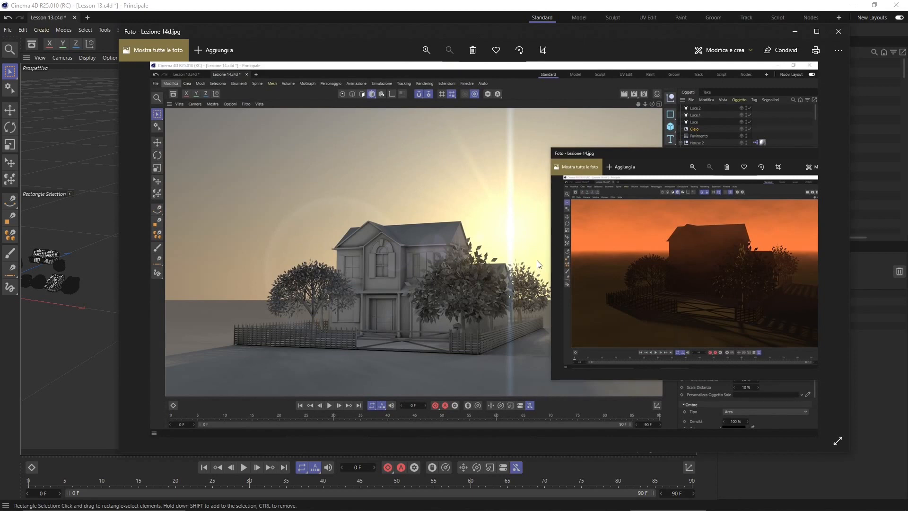
mouse_move(678, 90)
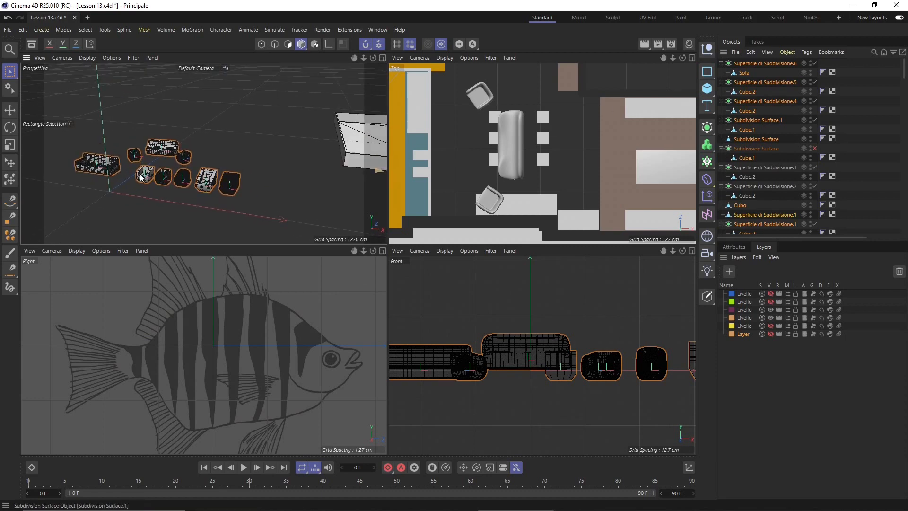
Put the selected sofa and chair on a new layer and hide that layer from the views
right_click(142, 177)
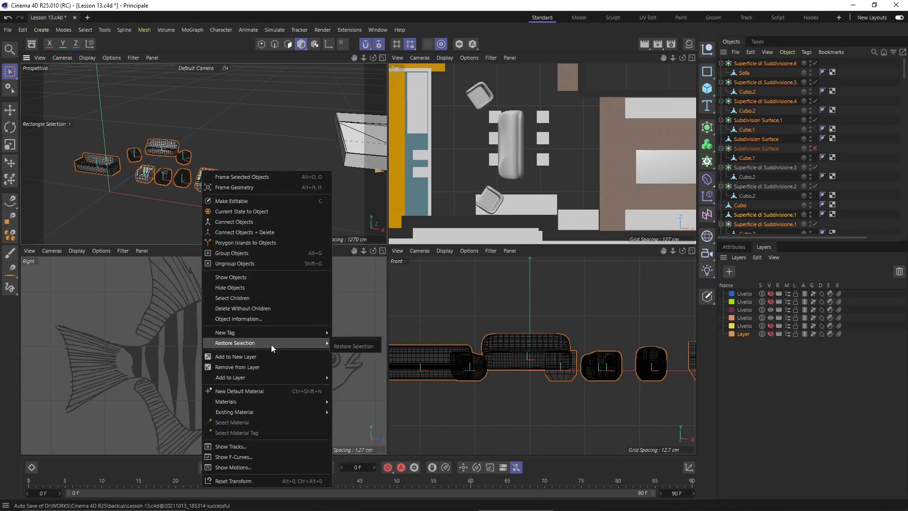
mouse_move(272, 390)
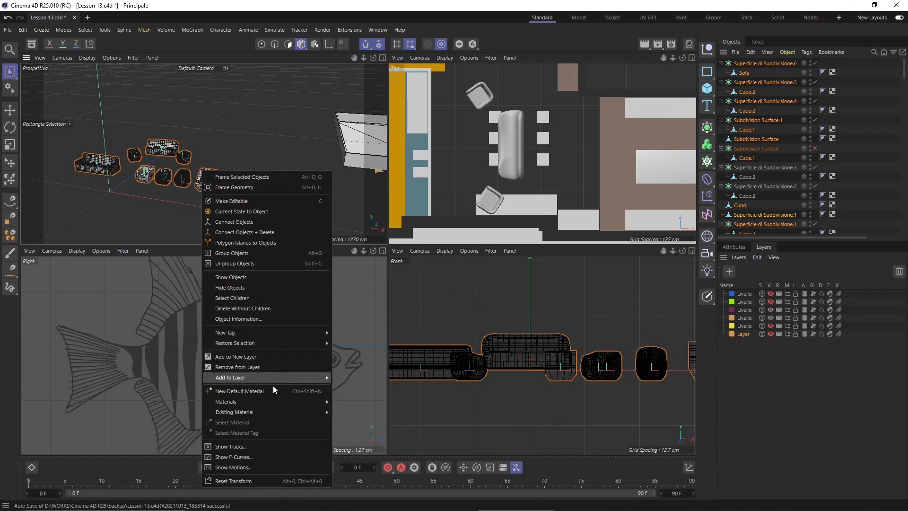
mouse_move(264, 367)
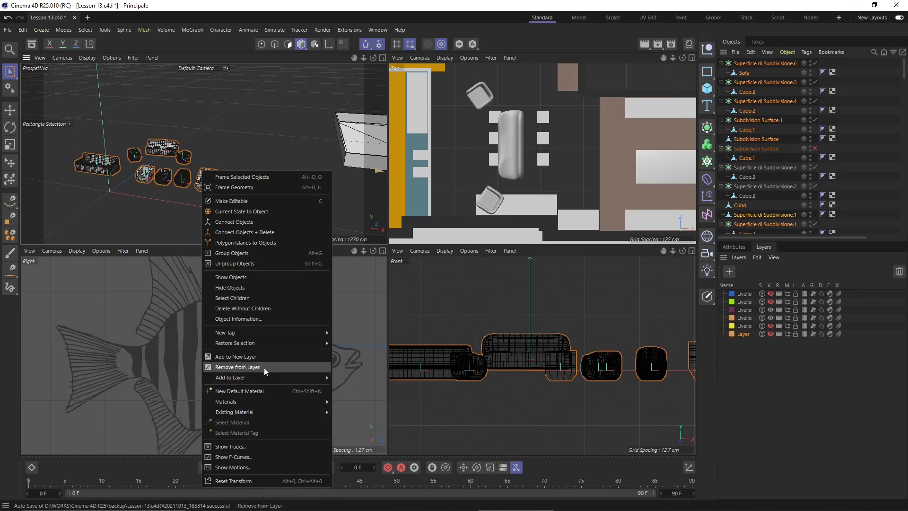
left_click(233, 357)
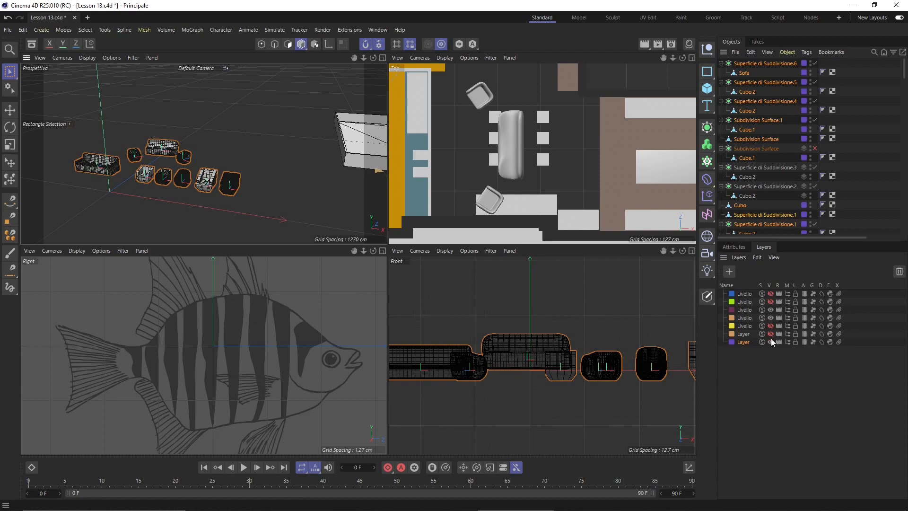
left_click(770, 301)
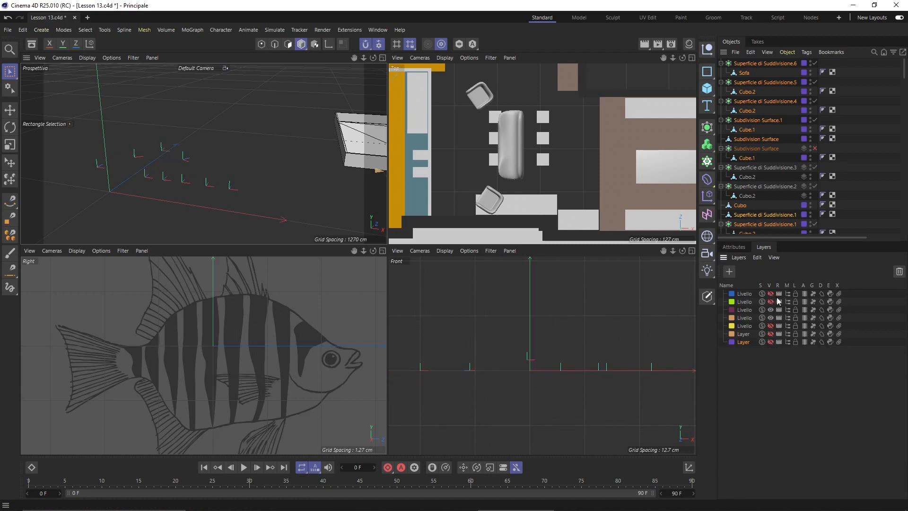
left_click(778, 302)
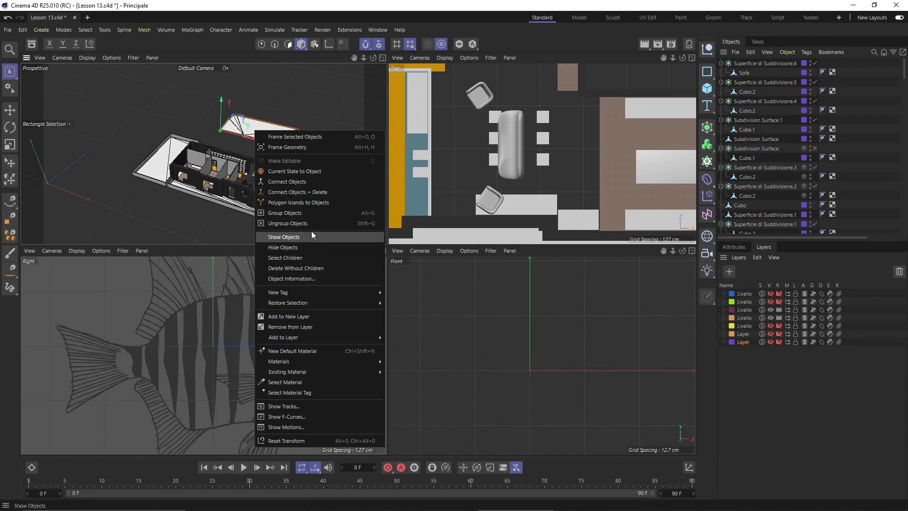
mouse_move(317, 326)
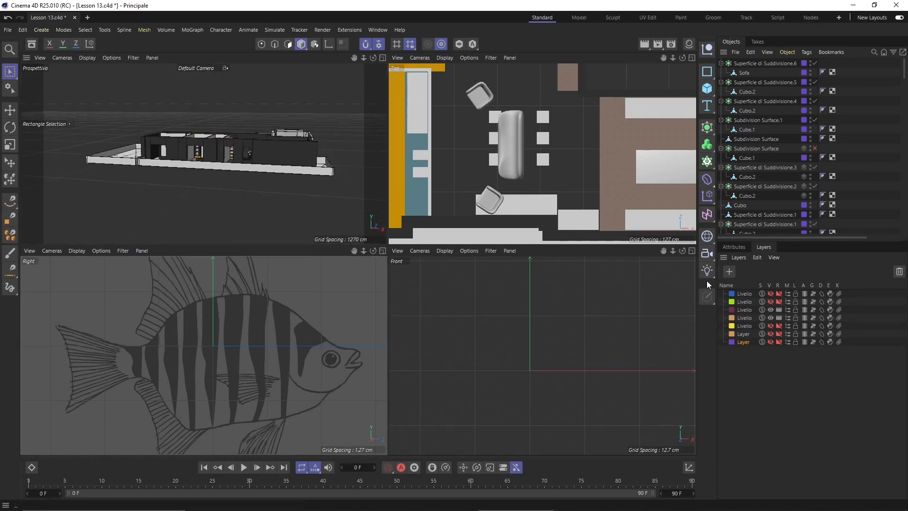
Show the Right view's settings in Attributes, then maximise the Perspective view of Lesson 14
left_click(733, 247)
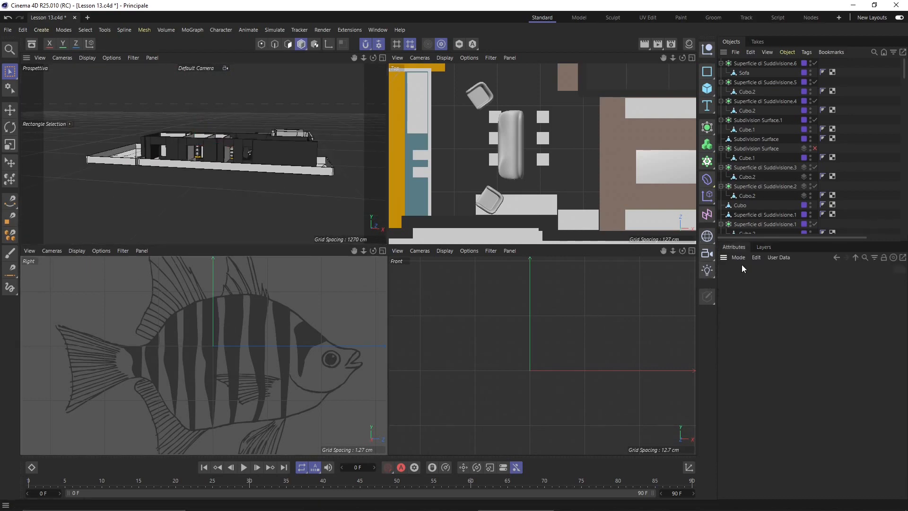
left_click(739, 258)
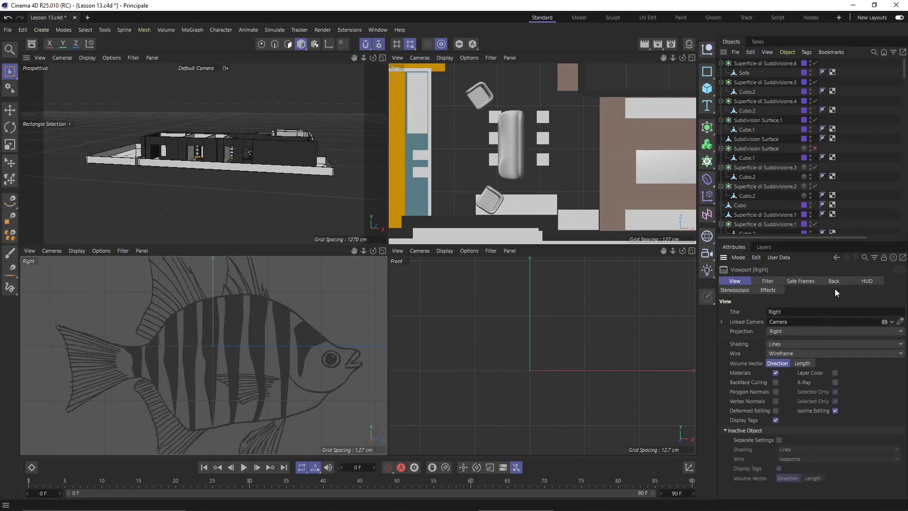
left_click(832, 281)
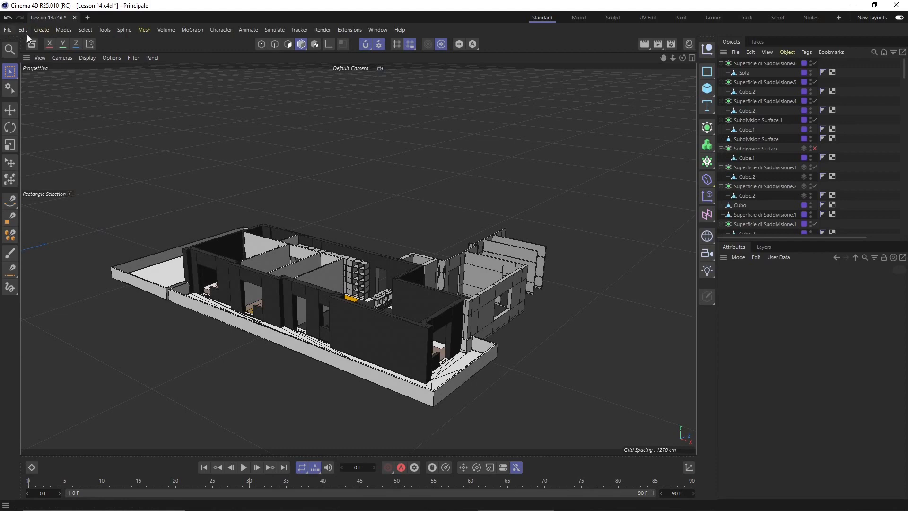
Add a cube as a thin roof slab about 17.5 cm thick and shorten it to the walls' length
left_click(41, 30)
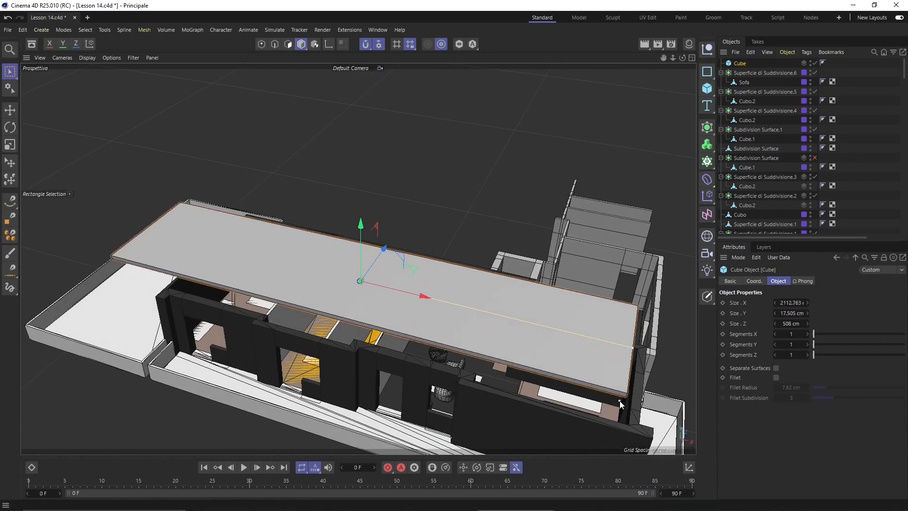
left_click_drag(423, 297, 396, 265)
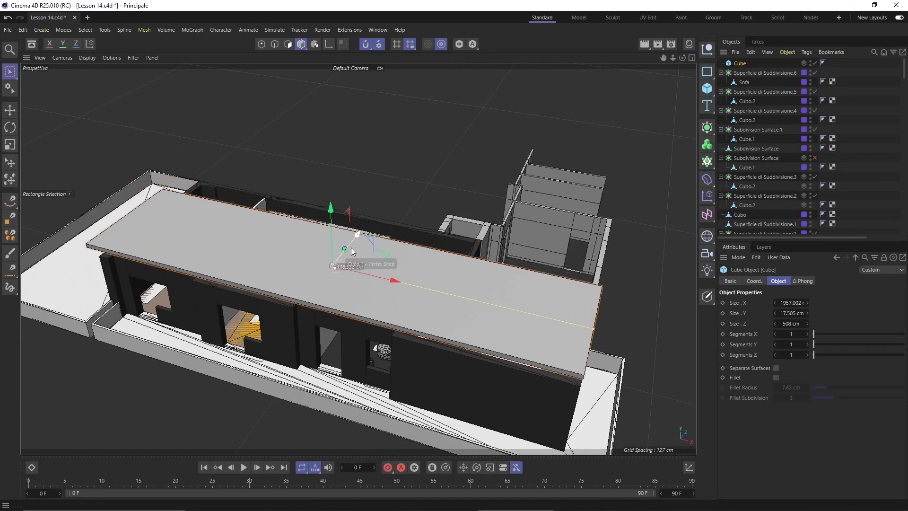
mouse_move(363, 258)
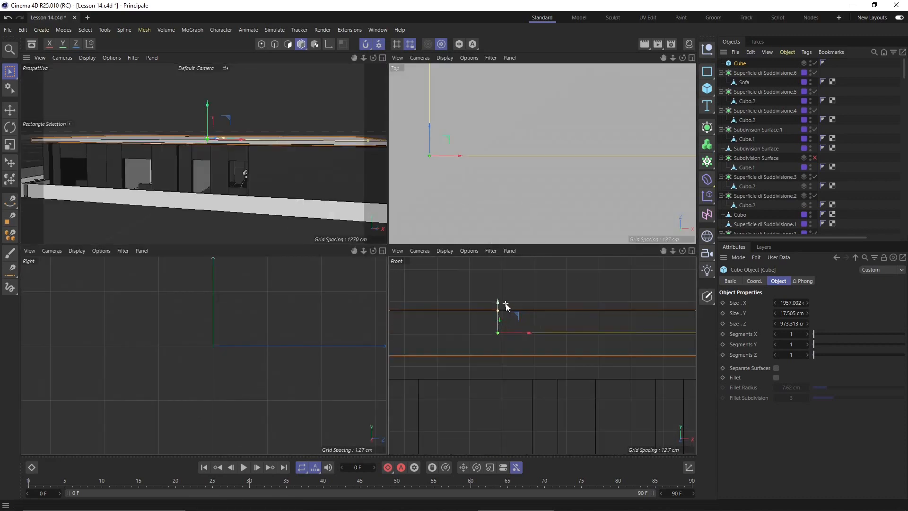
Duplicate the walls and slab upward to stack a second storey, then orbit to view the front
left_click_drag(504, 306, 504, 330)
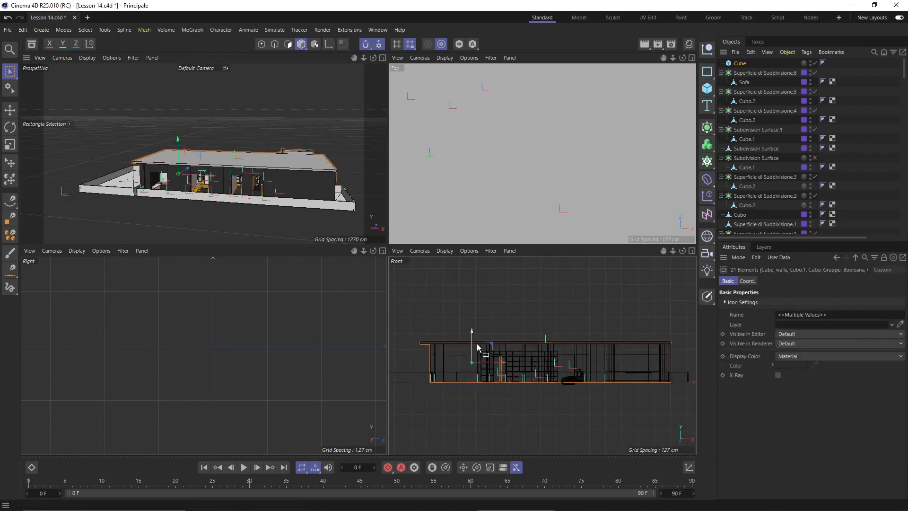
left_click_drag(486, 355, 478, 300)
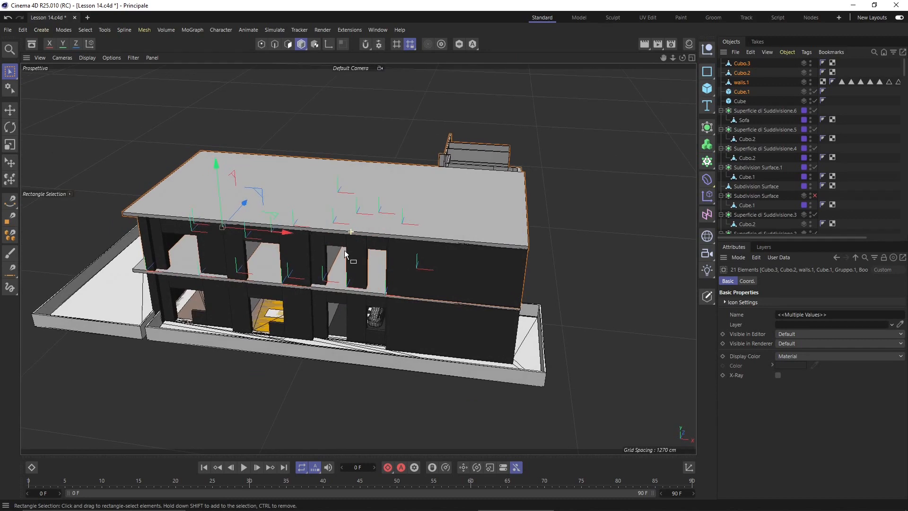
mouse_move(548, 275)
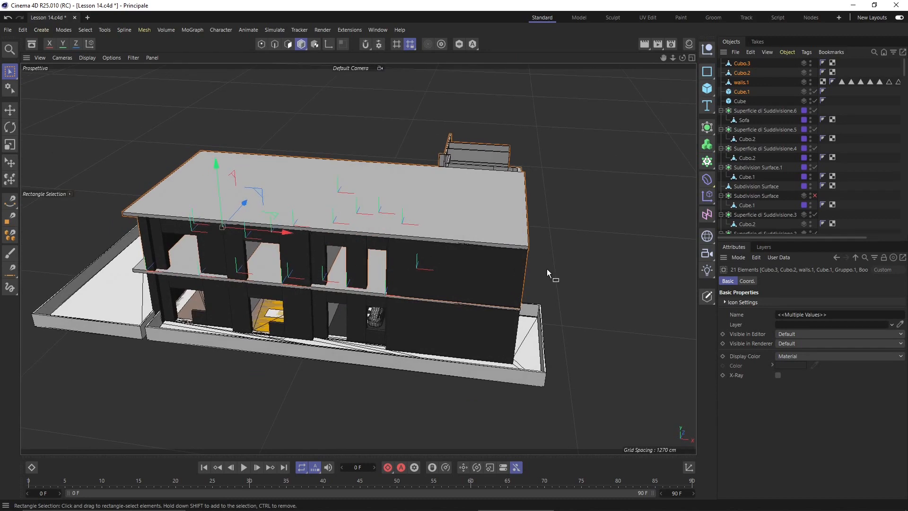
left_click_drag(551, 273, 394, 255)
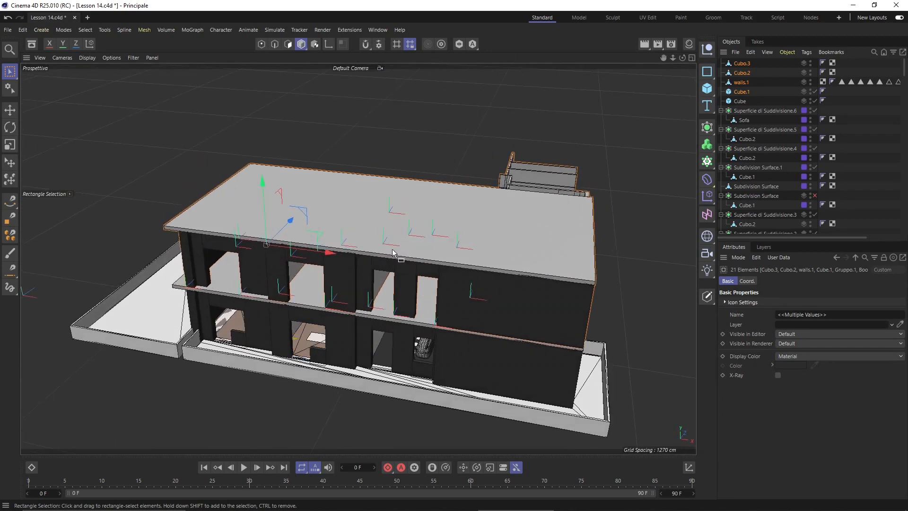
left_click_drag(394, 253, 301, 192)
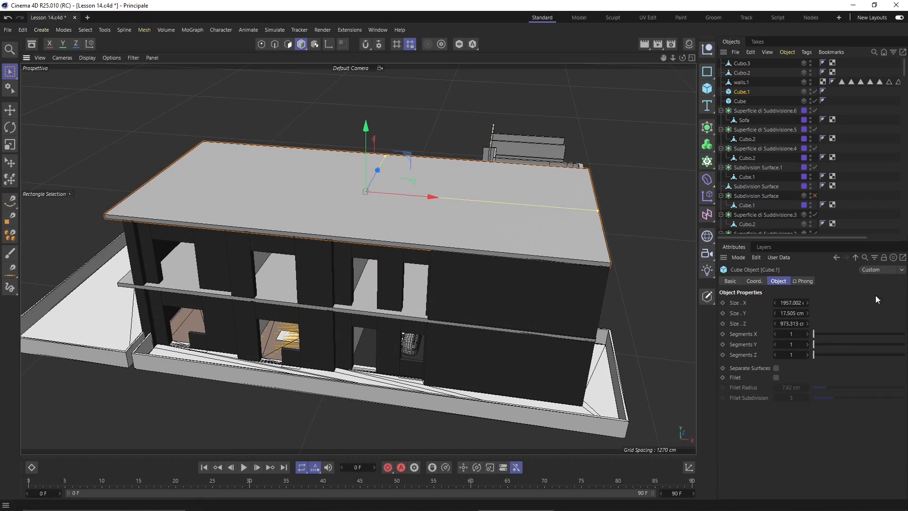
mouse_move(442, 325)
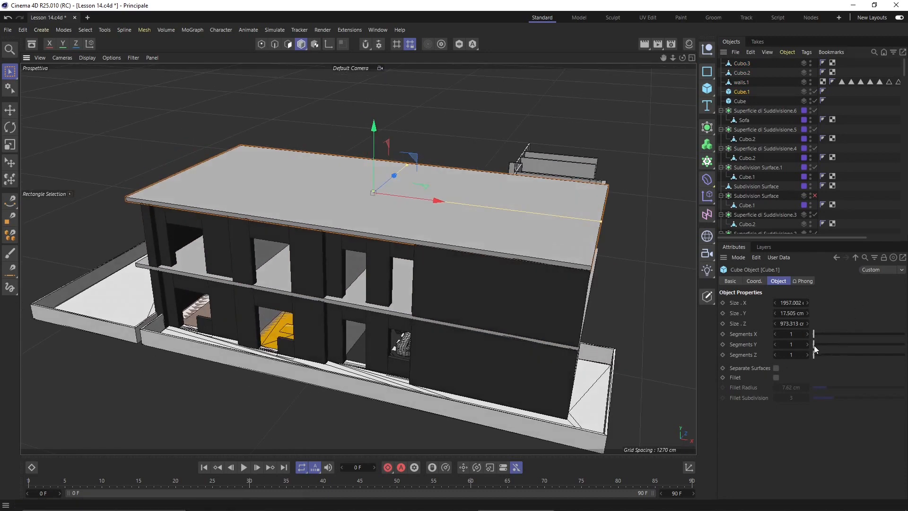
Split the roof slab into two segments, make it editable in Points mode and show the four-view layout
left_click(806, 334)
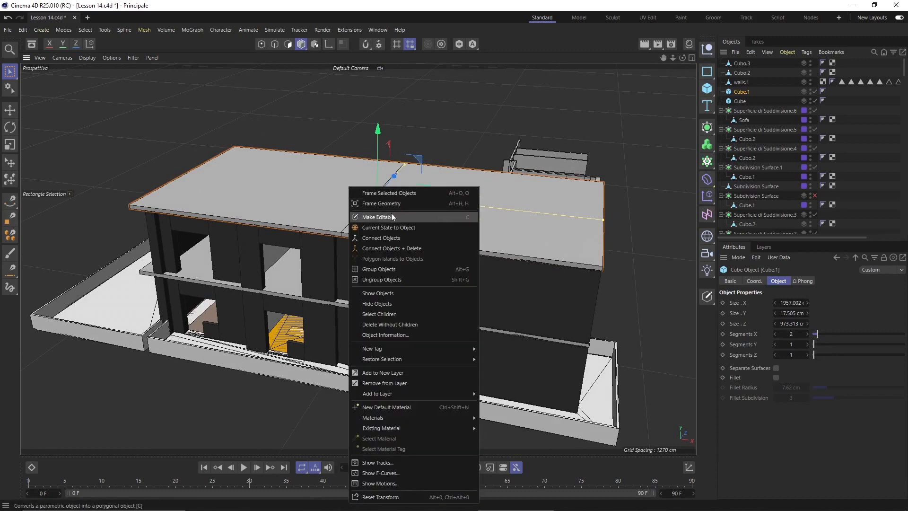
left_click(378, 217)
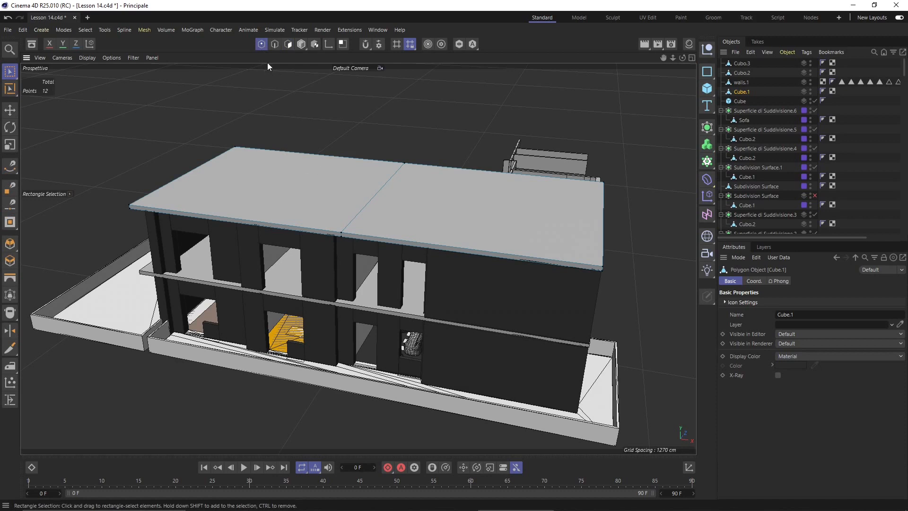
left_click(287, 44)
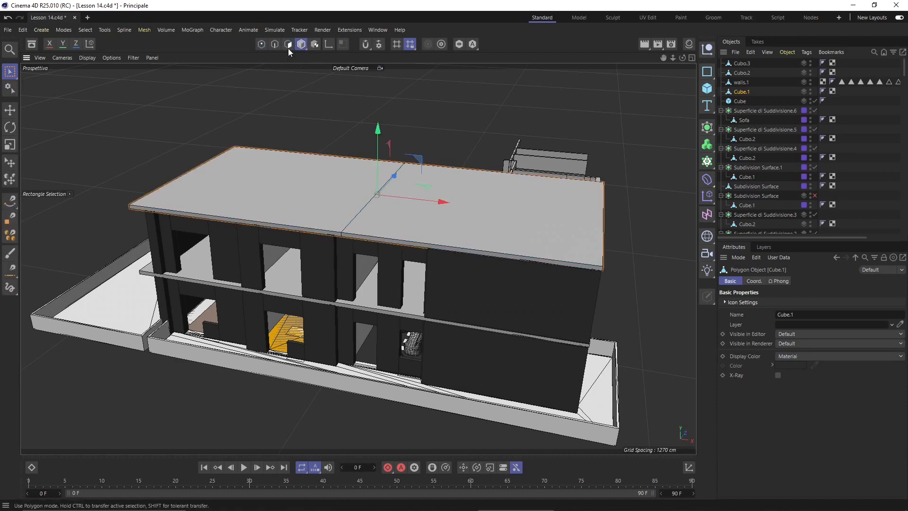
left_click(10, 71)
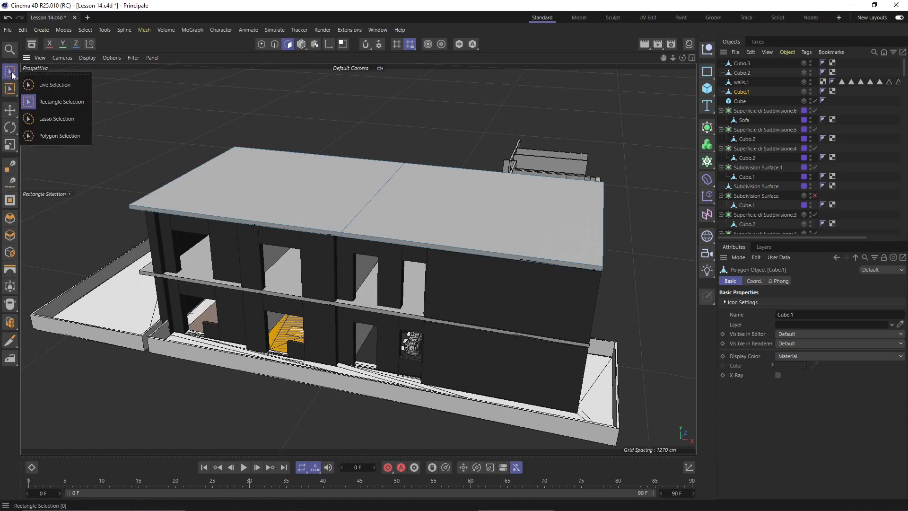
left_click(56, 84)
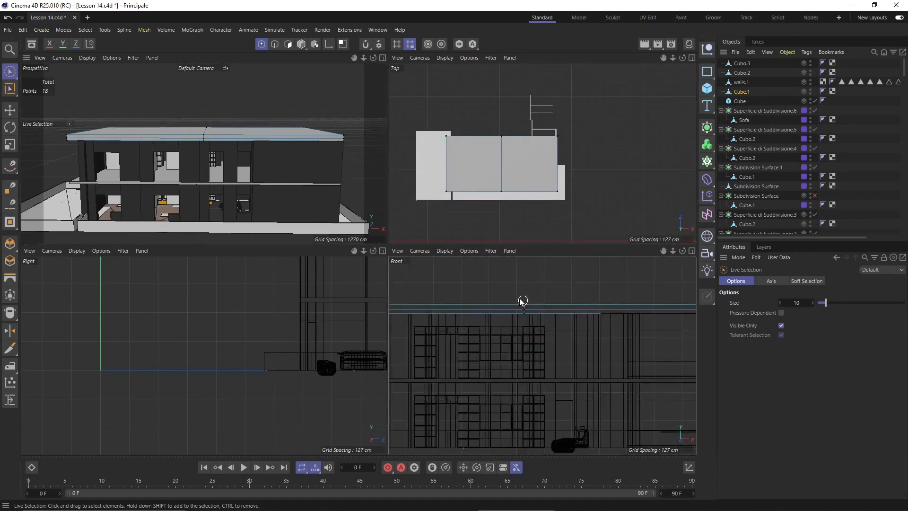
Rectangle-select the roof's top centre points in Front view and raise them into a ridge
left_click(10, 71)
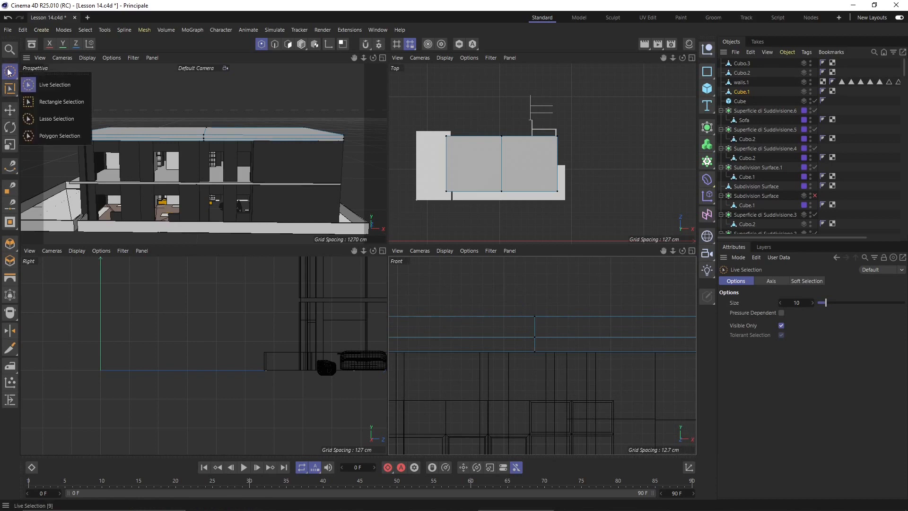
left_click(59, 101)
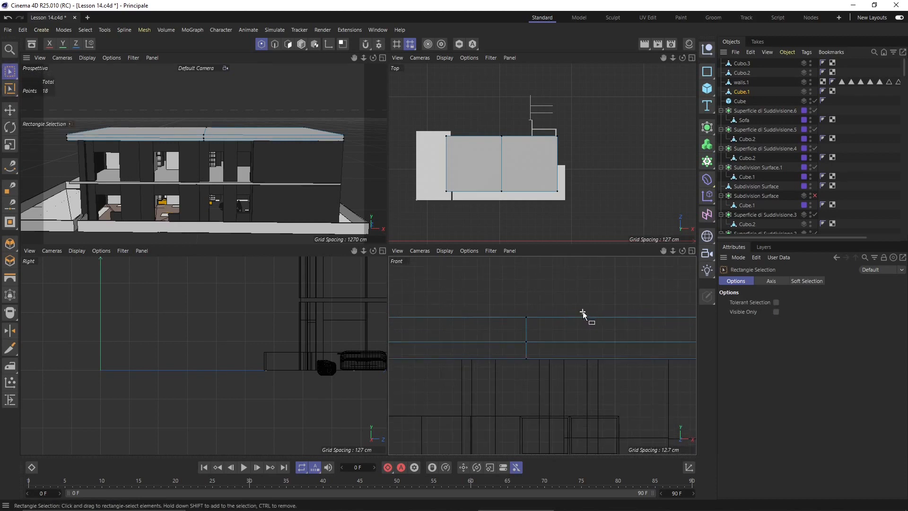
left_click(526, 318)
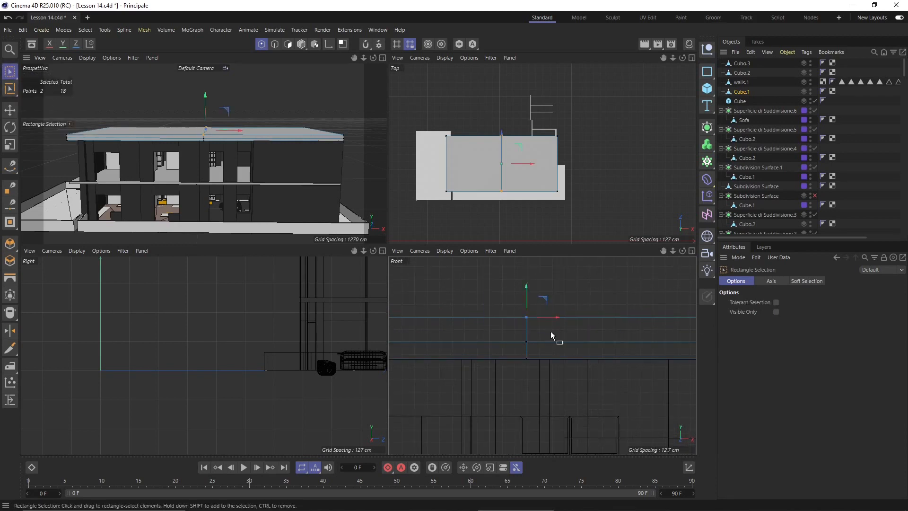
left_click(776, 311)
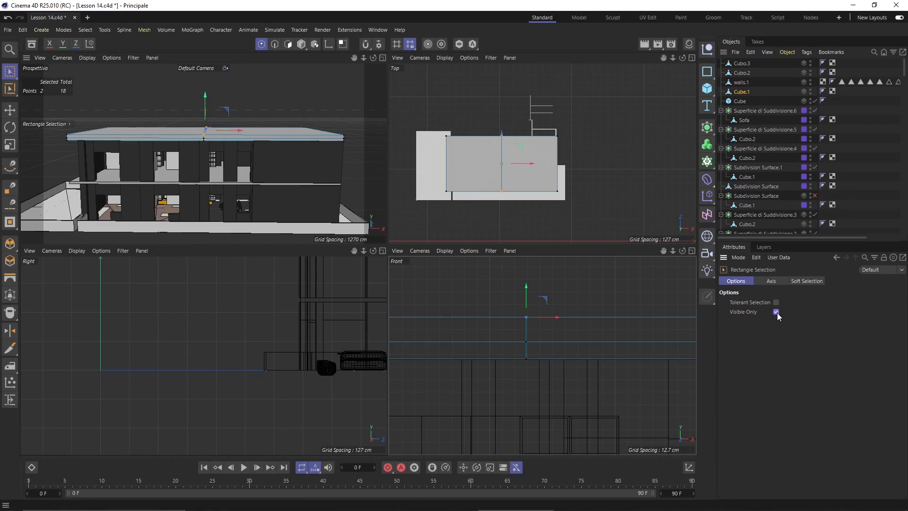
left_click(777, 311)
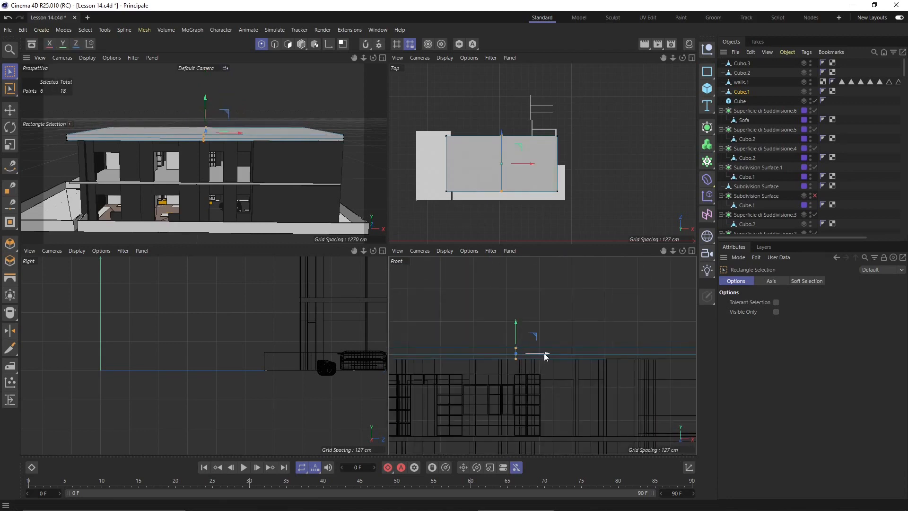
left_click_drag(516, 355, 607, 354)
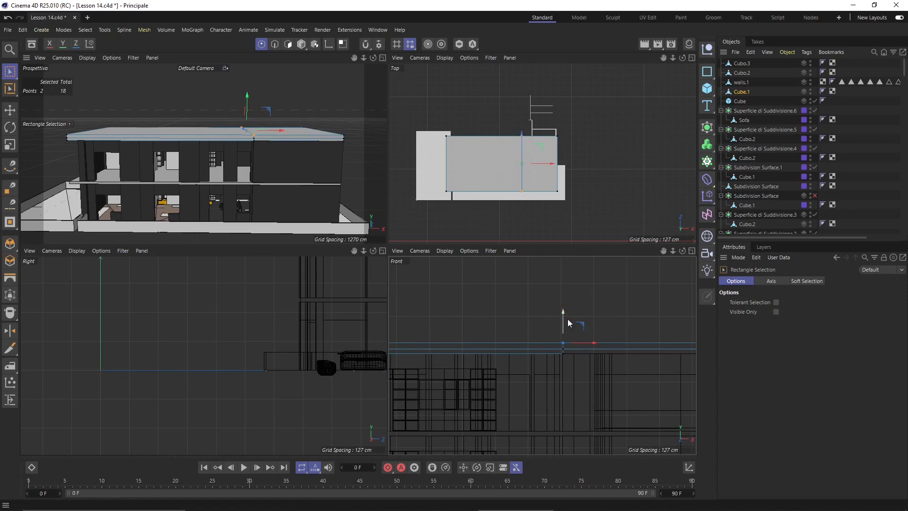
left_click_drag(563, 343, 563, 297)
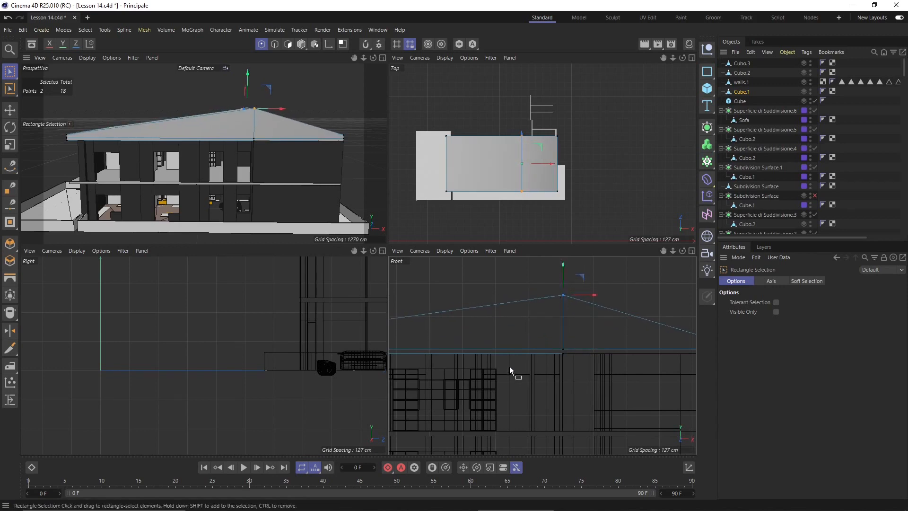
left_click_drag(510, 371, 73, 155)
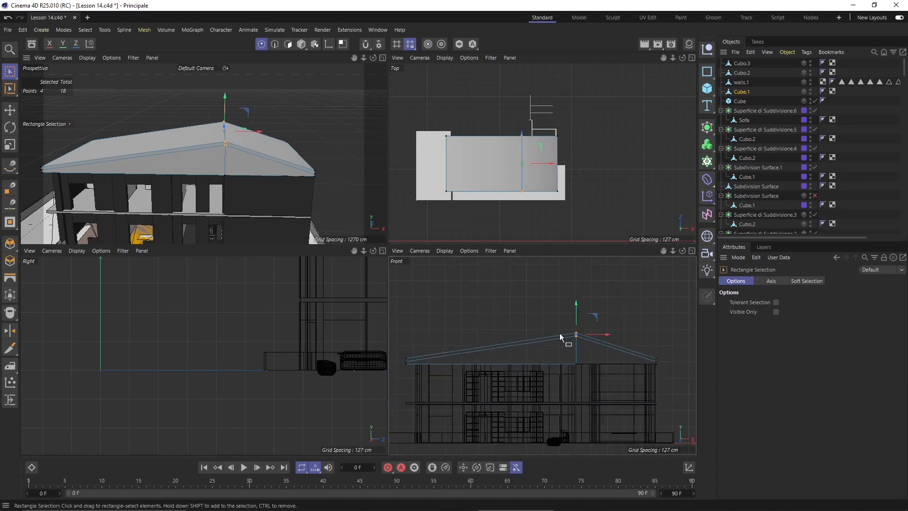
mouse_move(288, 45)
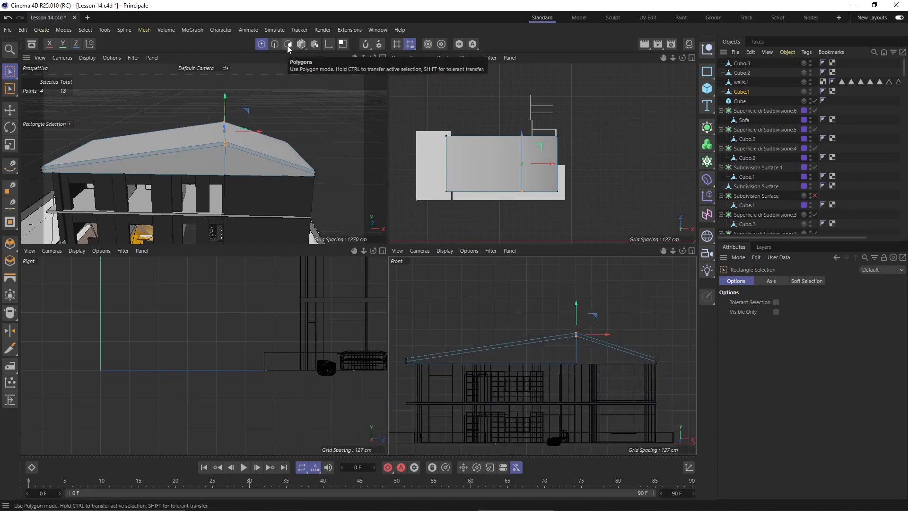
In Polygons mode select the sloped top faces of the roof and start an Extrude
left_click(288, 44)
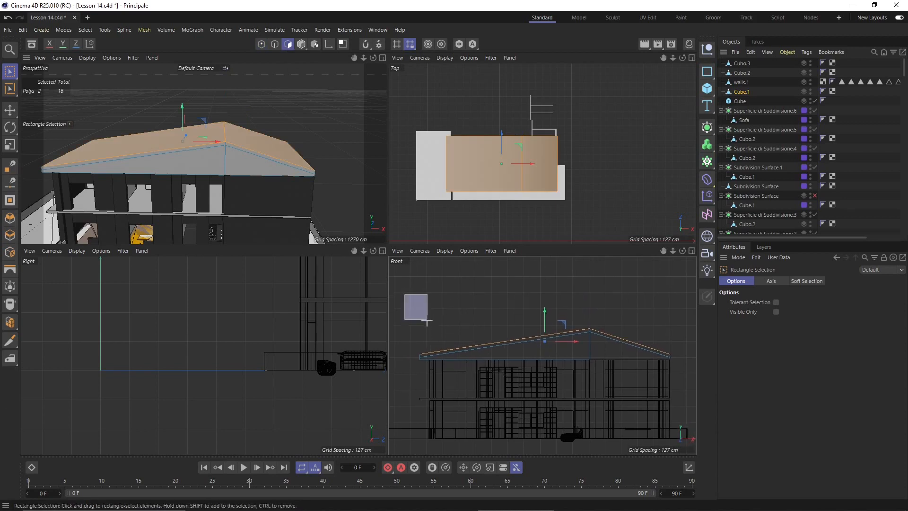
left_click_drag(416, 296, 687, 363)
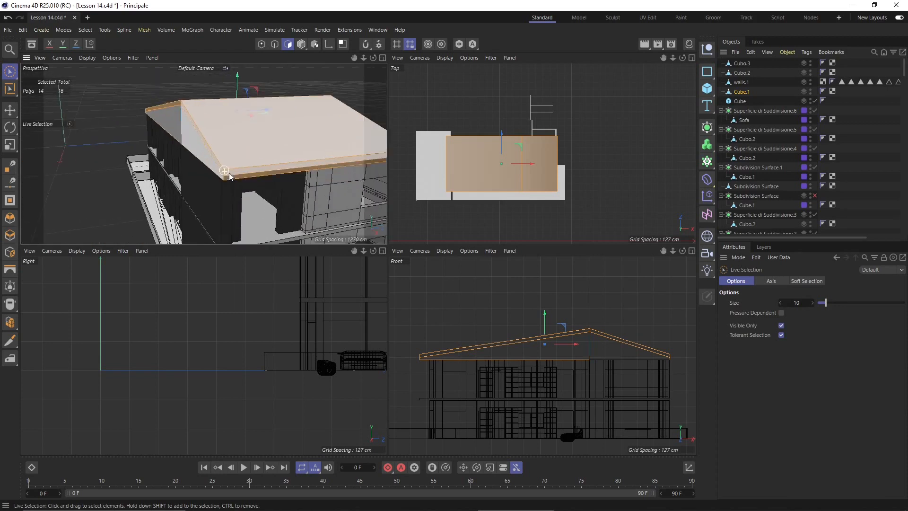
left_click_drag(229, 177, 150, 190)
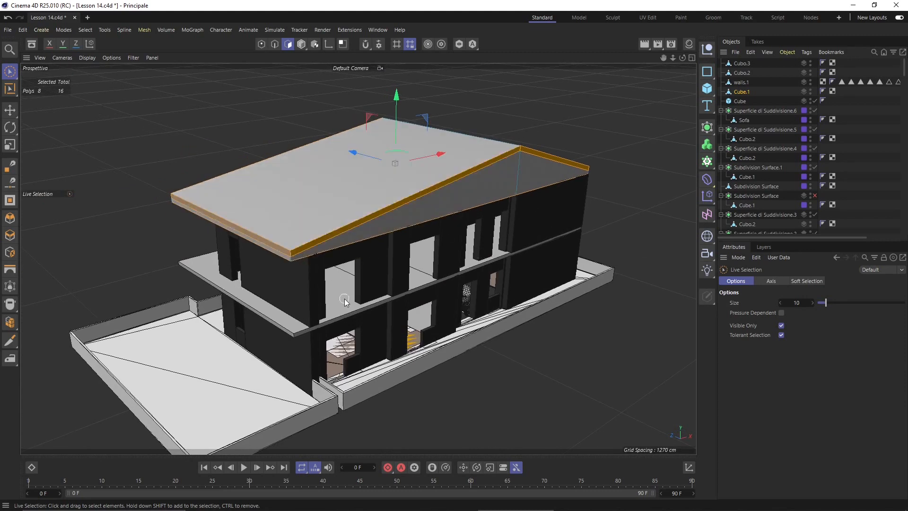
left_click_drag(345, 301, 365, 280)
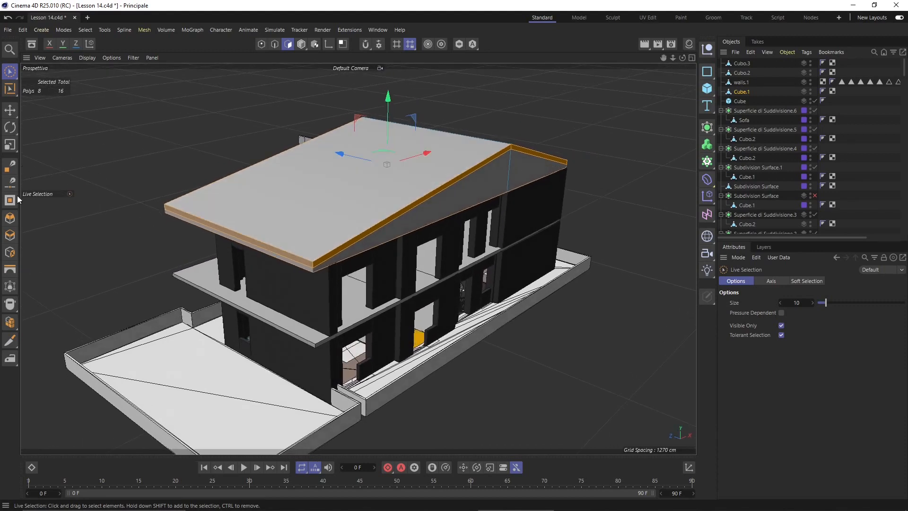
left_click(10, 235)
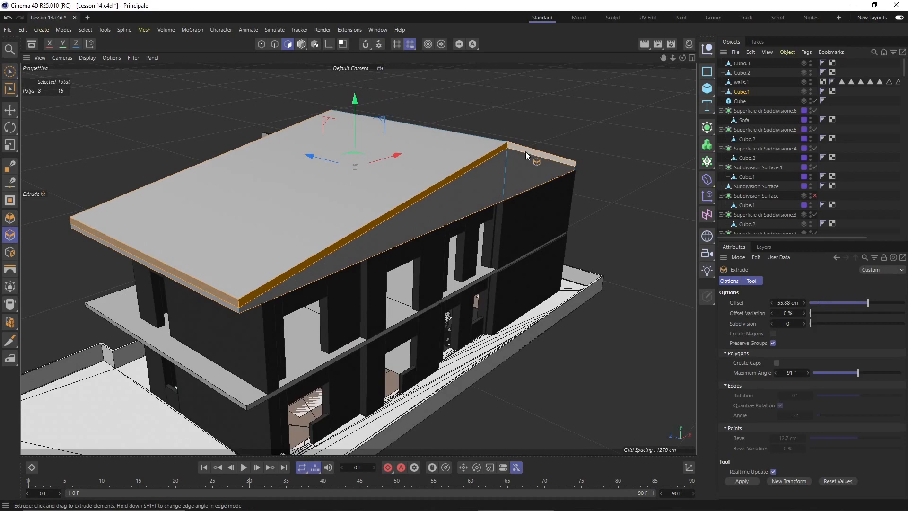
mouse_move(543, 157)
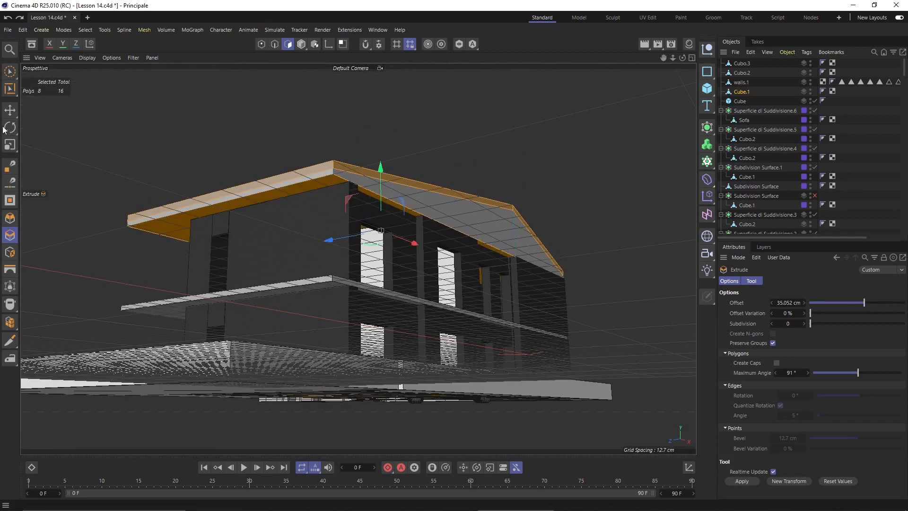
Extrude the roof faces outward into overhanging eaves of roughly 109 cm with 10% offset variation
left_click(9, 65)
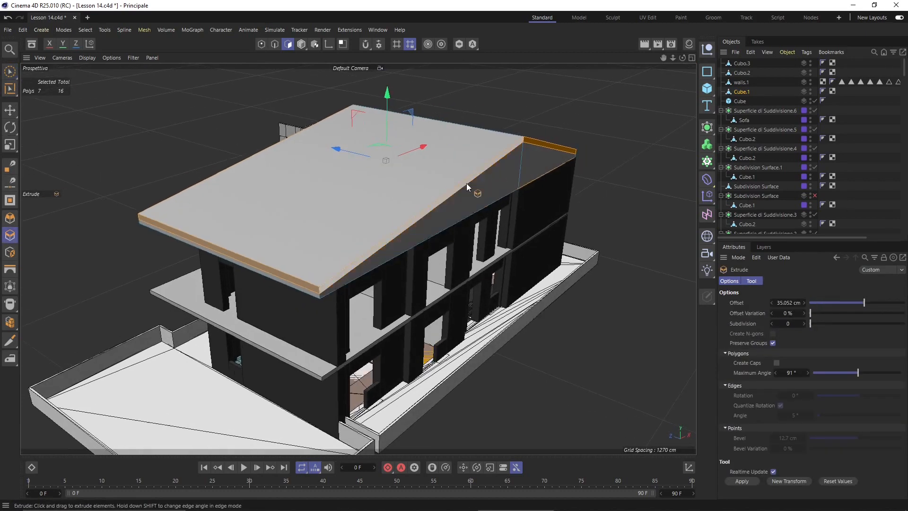
left_click_drag(469, 191, 677, 190)
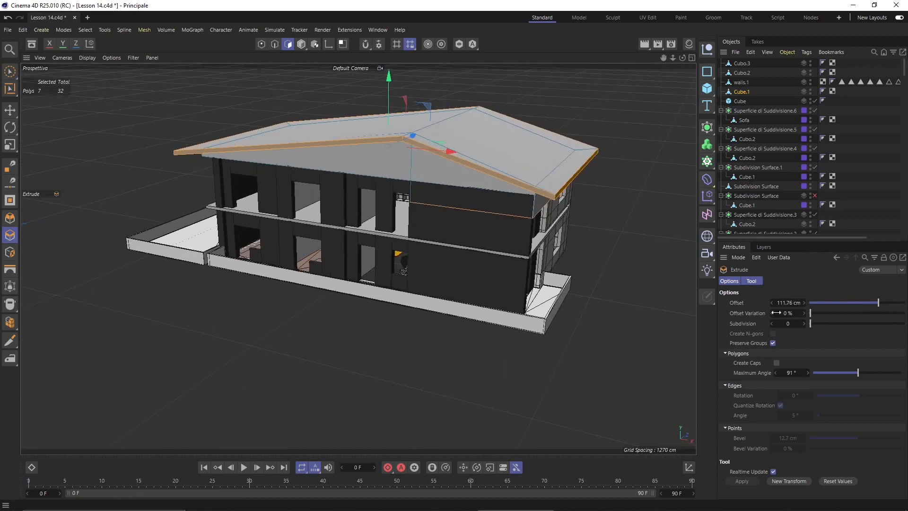
mouse_move(803, 335)
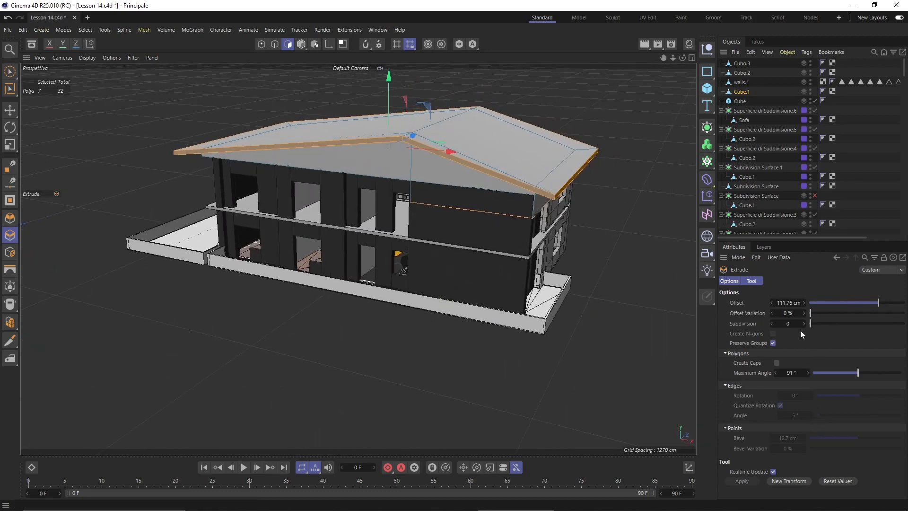
left_click_drag(811, 313, 832, 313)
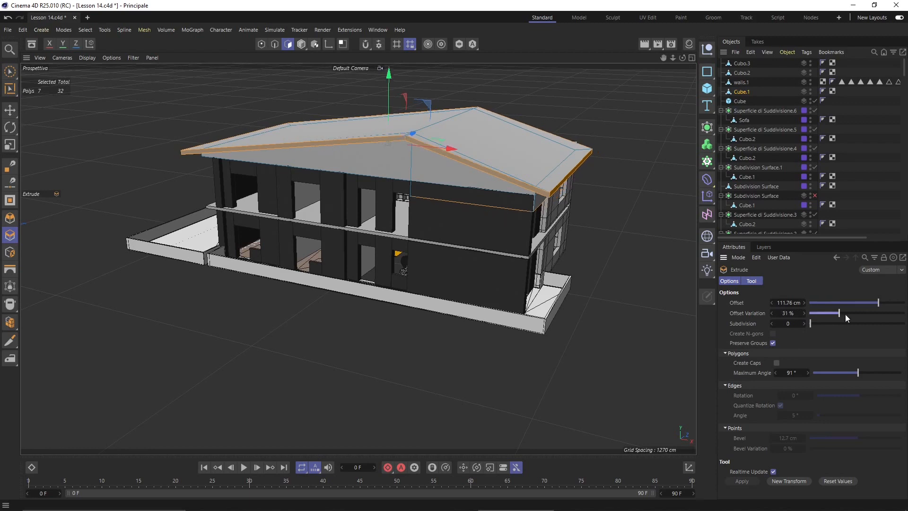
left_click_drag(825, 313, 816, 314)
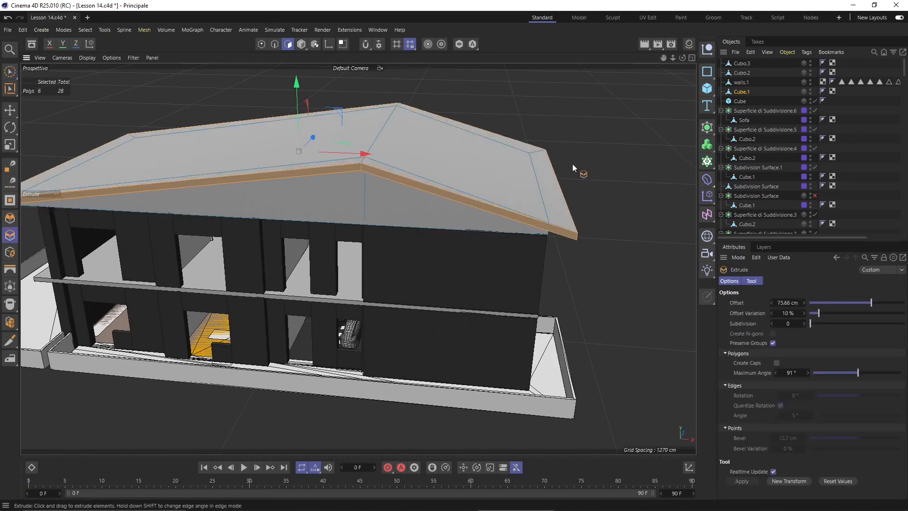
left_click_drag(584, 174, 632, 189)
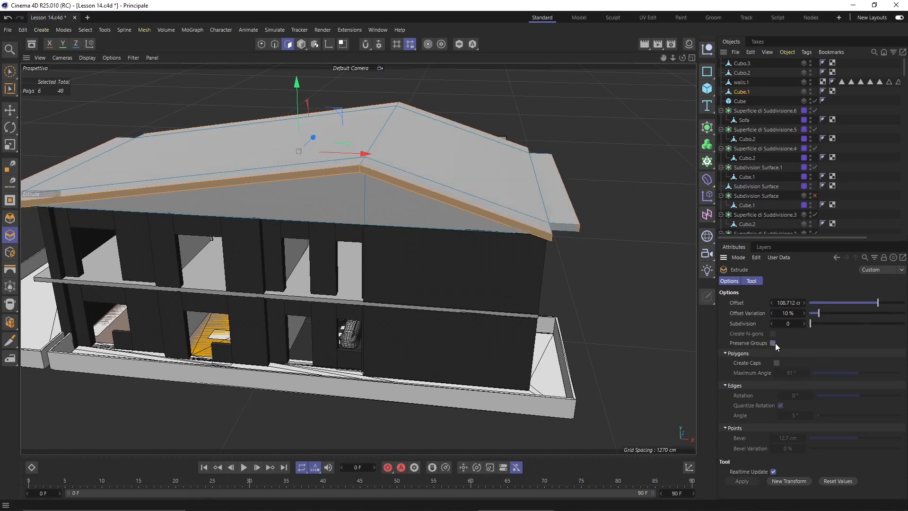
Enable Preserve Groups, set Maximum Angle to 154° and Offset Variation to 0% for an even extrusion
left_click(773, 343)
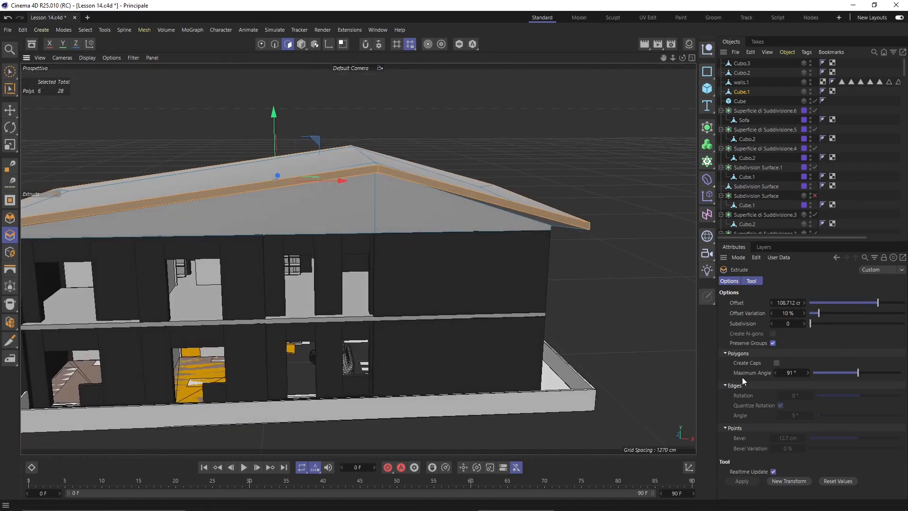
left_click_drag(858, 372, 884, 373)
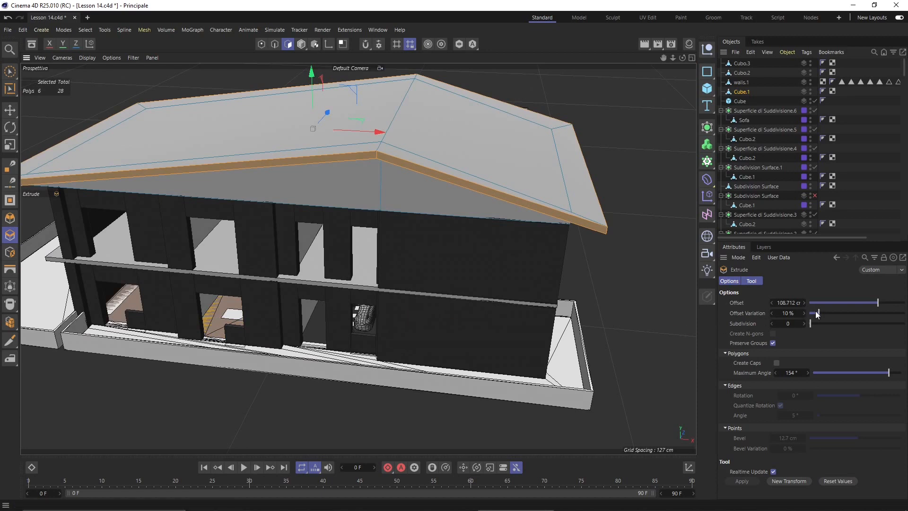
left_click_drag(817, 313, 808, 313)
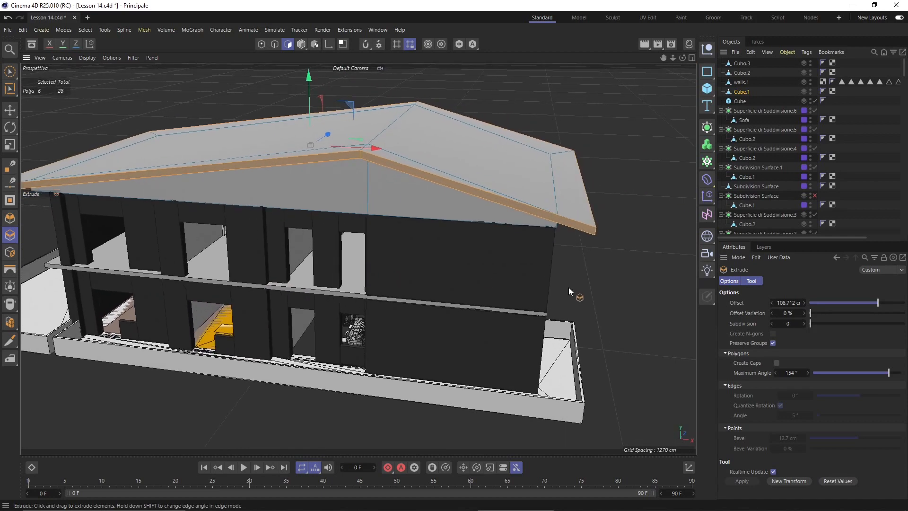
left_click(10, 72)
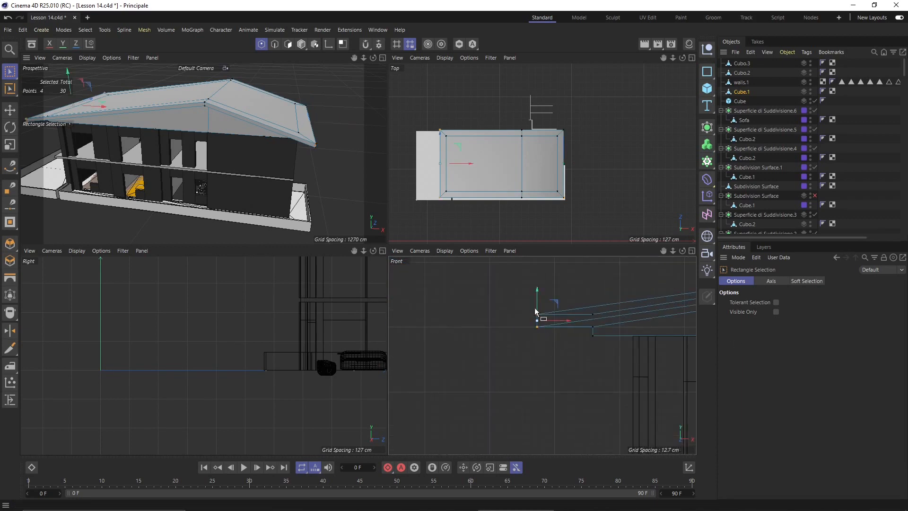
Select the roof's gable-end points in the Front view and push them outward to overhang the walls
left_click_drag(535, 322, 538, 301)
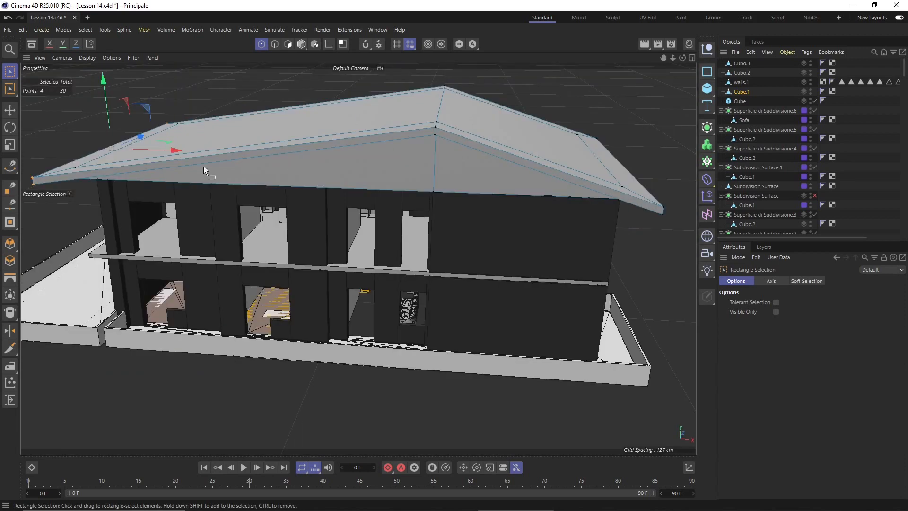
left_click(7, 29)
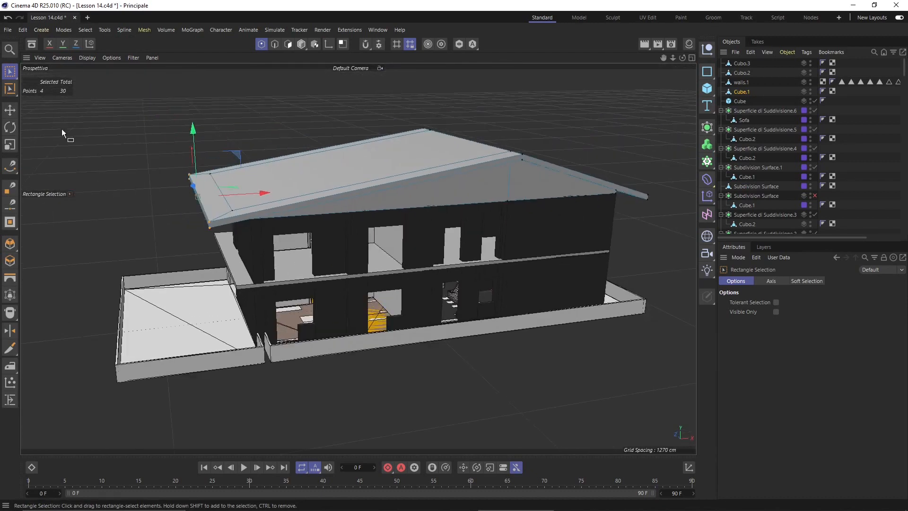
Add a Floor object from Create > Environment beneath the house
left_click(41, 29)
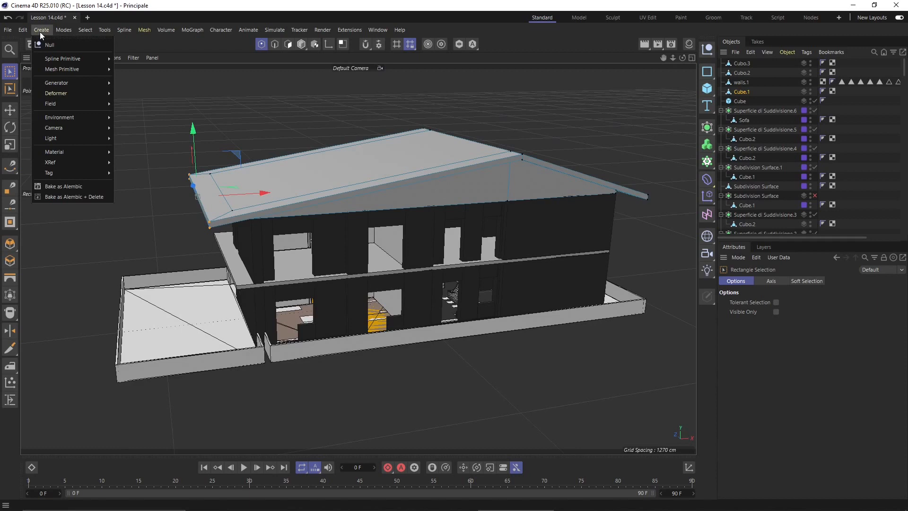
mouse_move(51, 138)
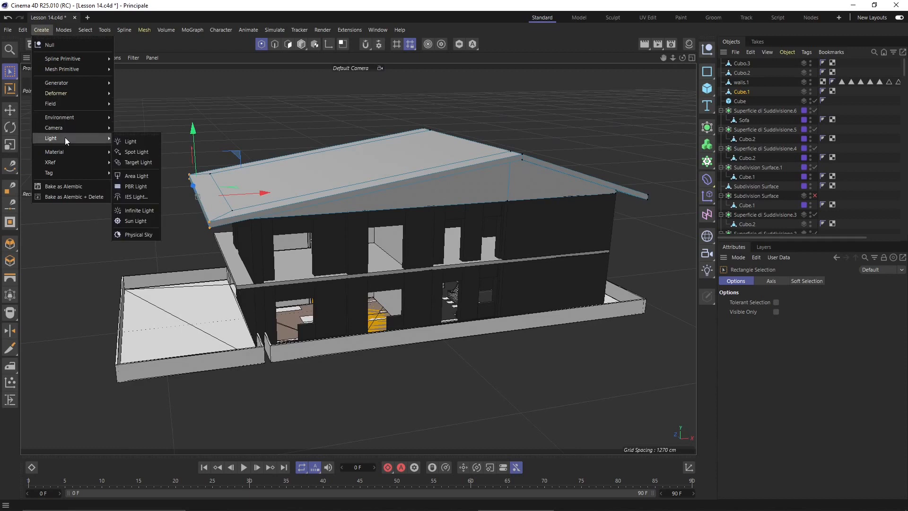
mouse_move(58, 117)
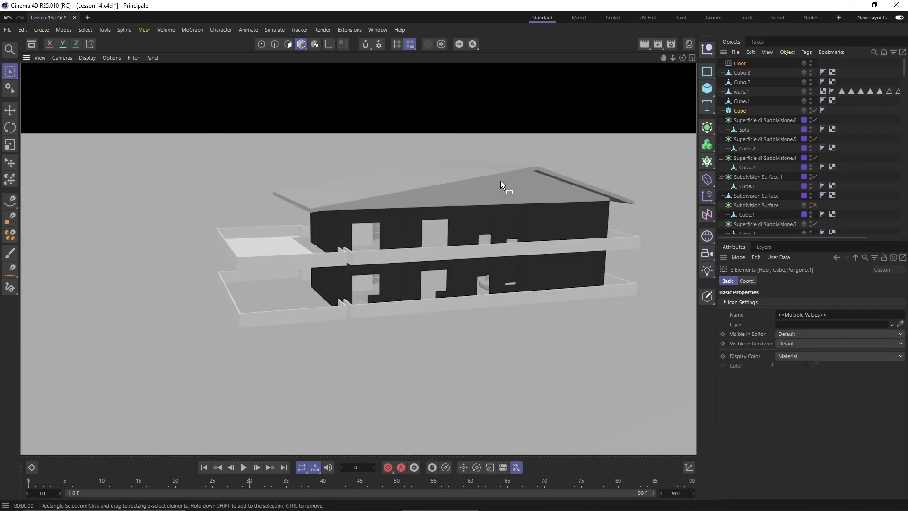
mouse_move(499, 181)
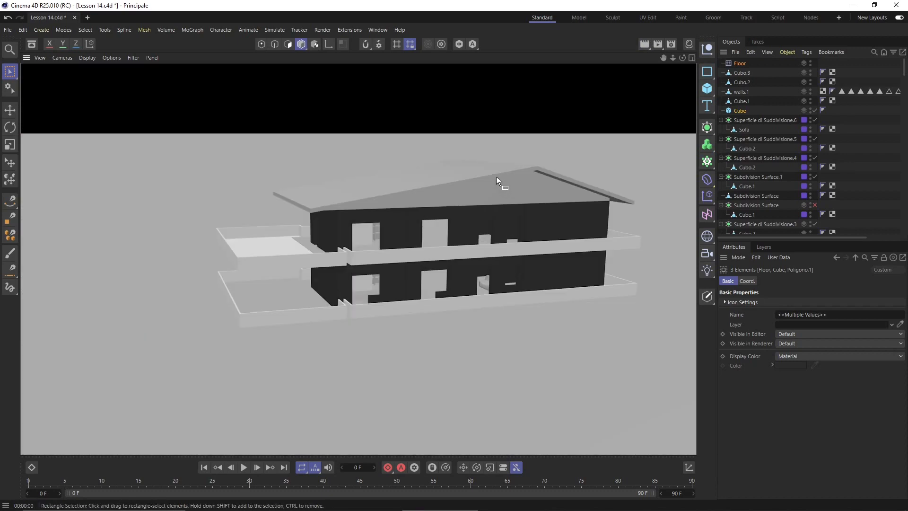
mouse_move(347, 176)
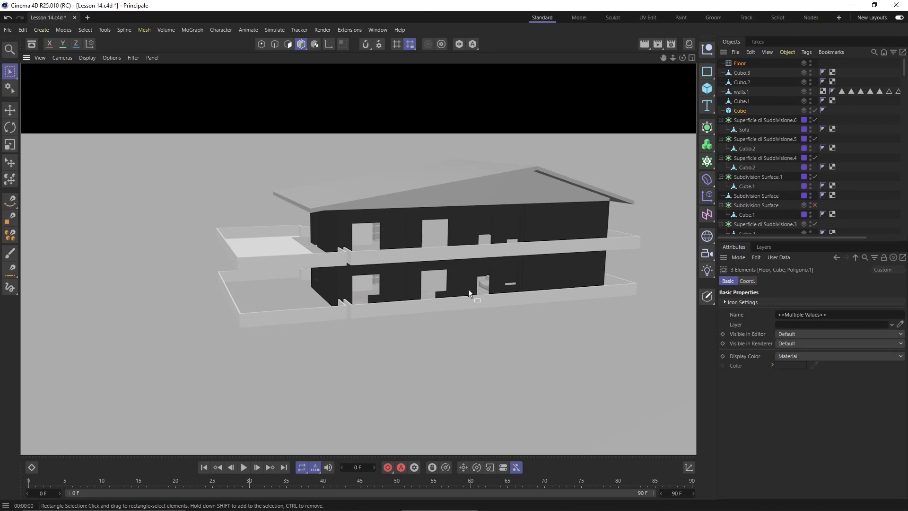
mouse_move(445, 178)
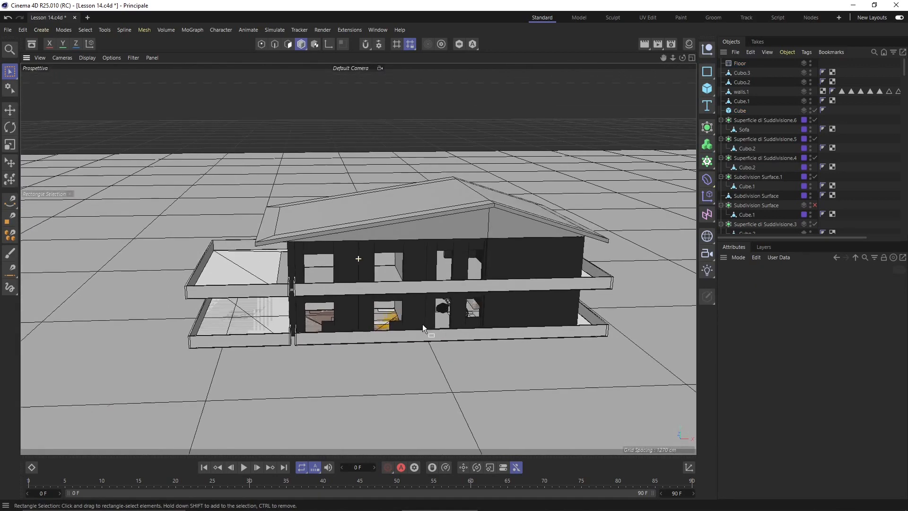
Add an omni light from Create > Light and position it left of the house above the floor
left_click(41, 29)
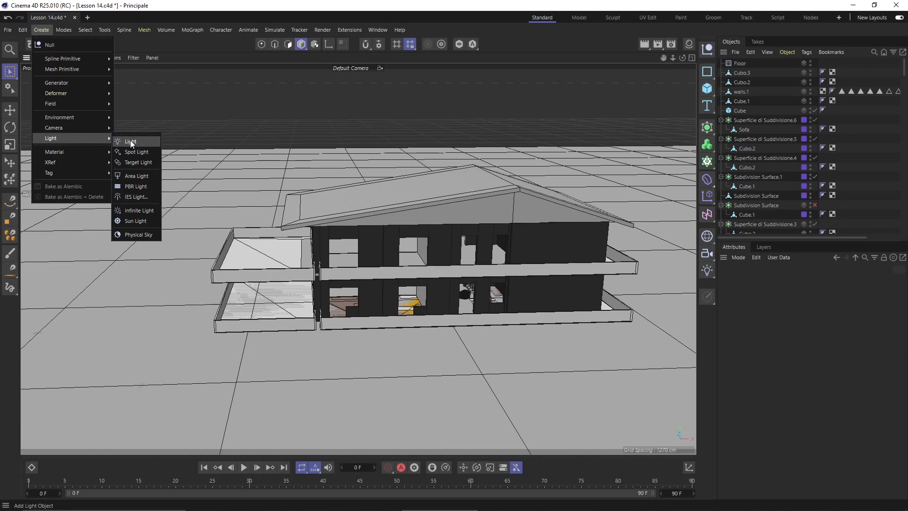
left_click(132, 141)
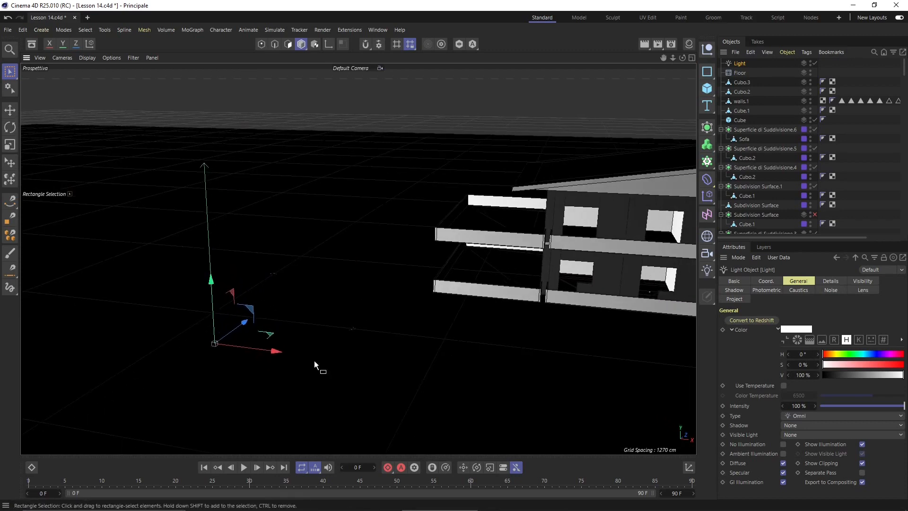
left_click(740, 73)
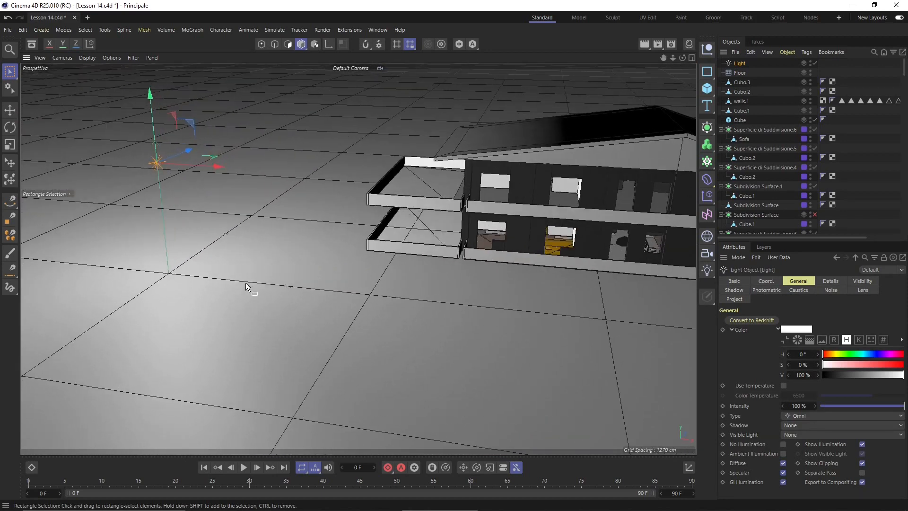
mouse_move(229, 257)
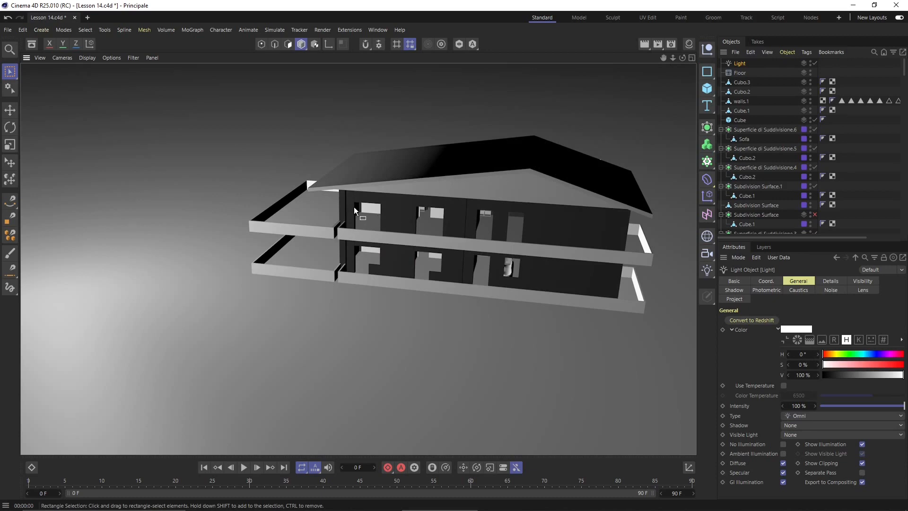
left_click(740, 73)
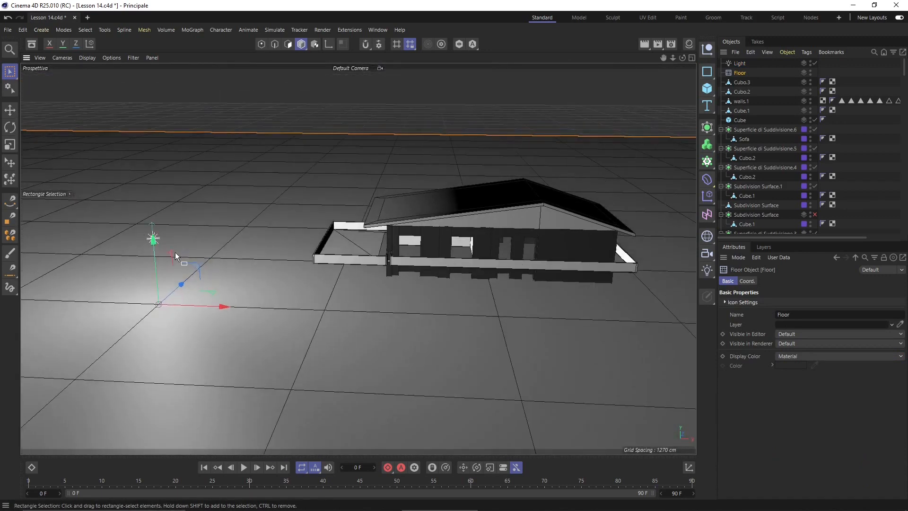
Set the Light's Shadow to Shadow Maps (Soft) so the house shadows the floor
left_click(740, 63)
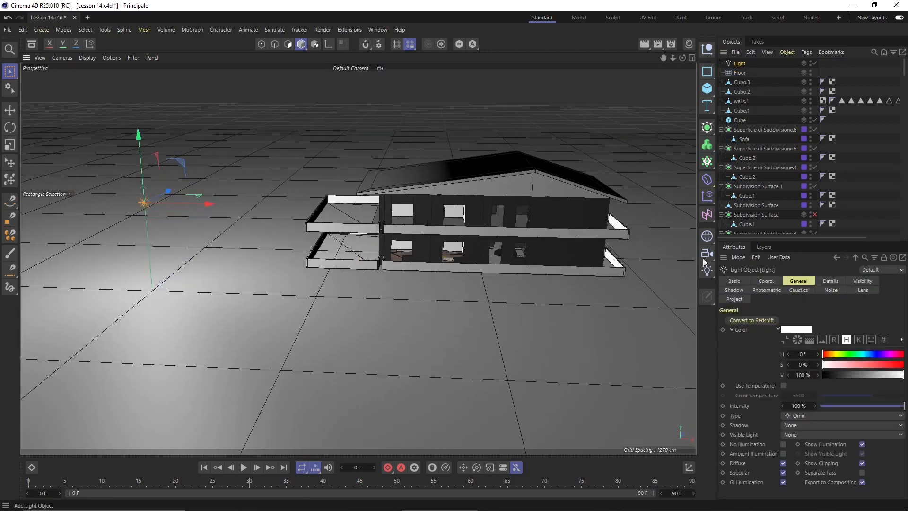
left_click(841, 425)
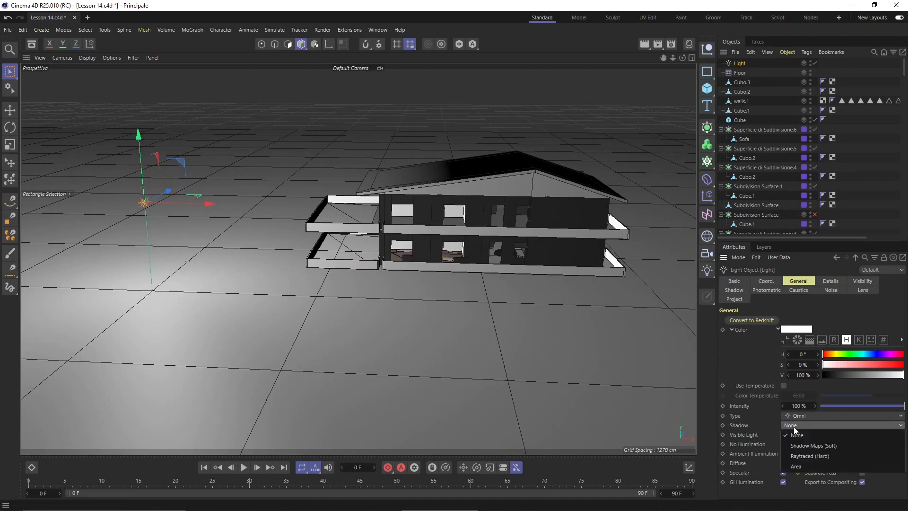
left_click(814, 446)
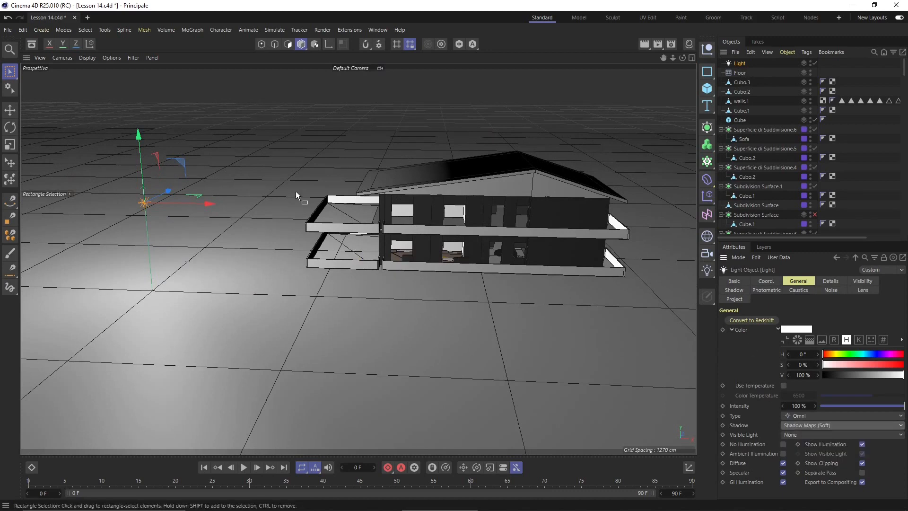
left_click_drag(296, 196, 511, 160)
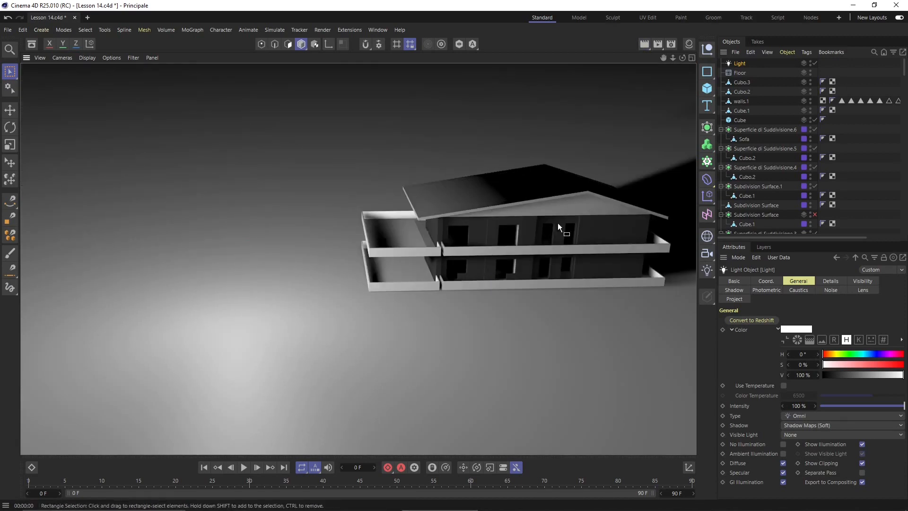
mouse_move(557, 264)
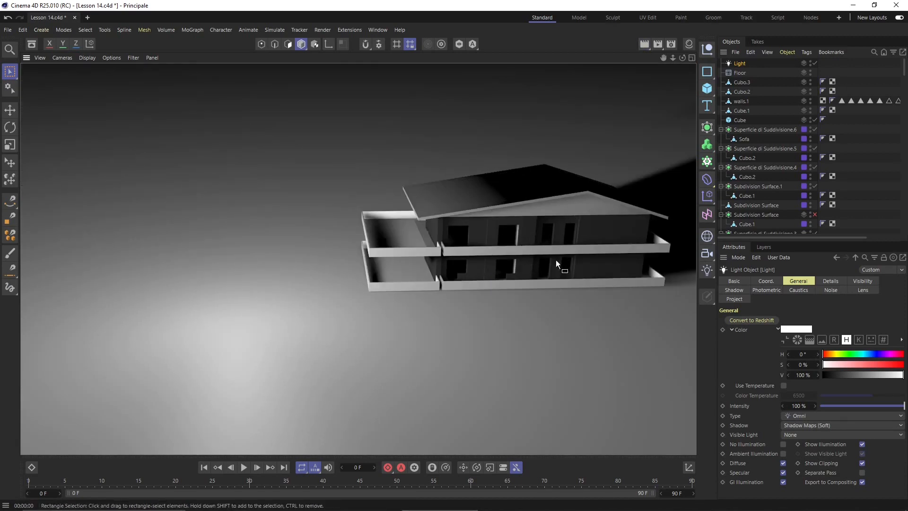